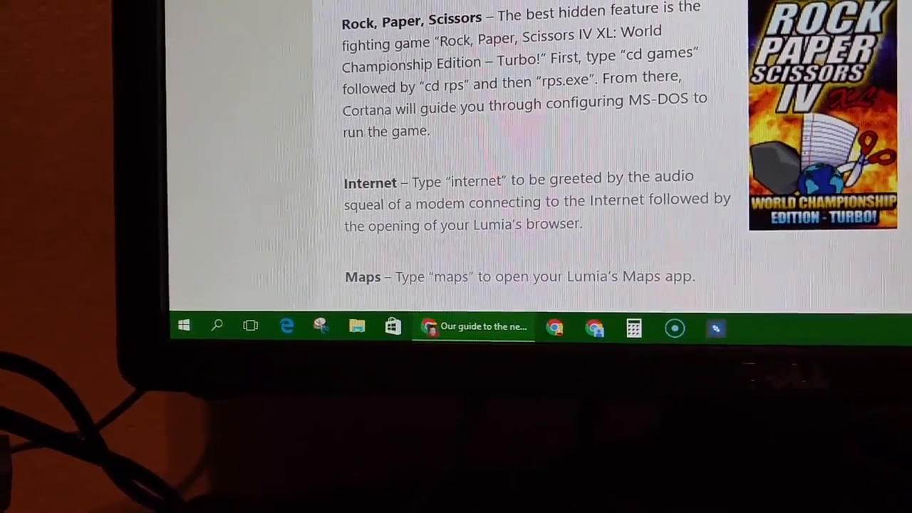
scroll(up, 3)
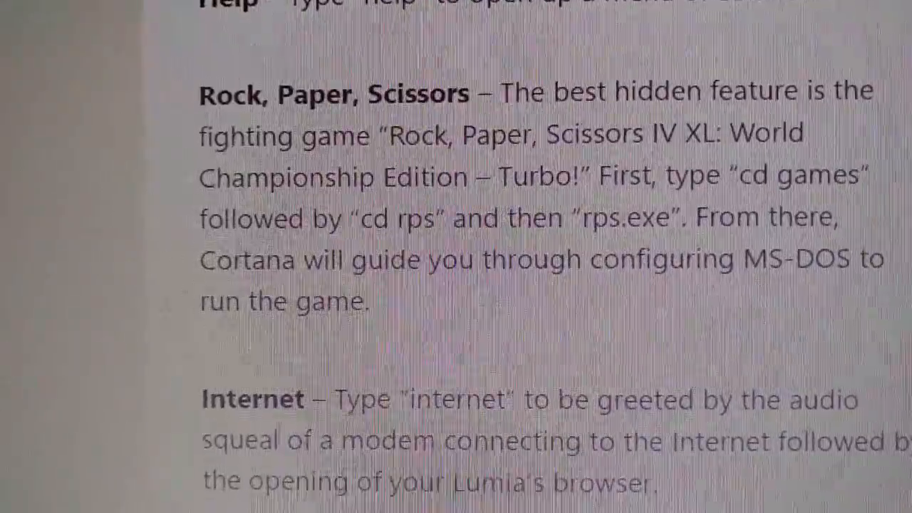
scroll(up, 3)
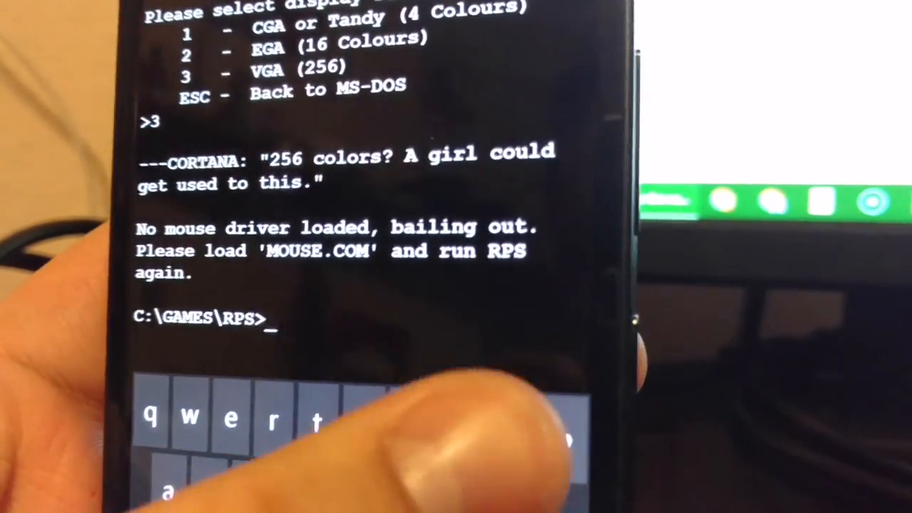
text(mouse.com)
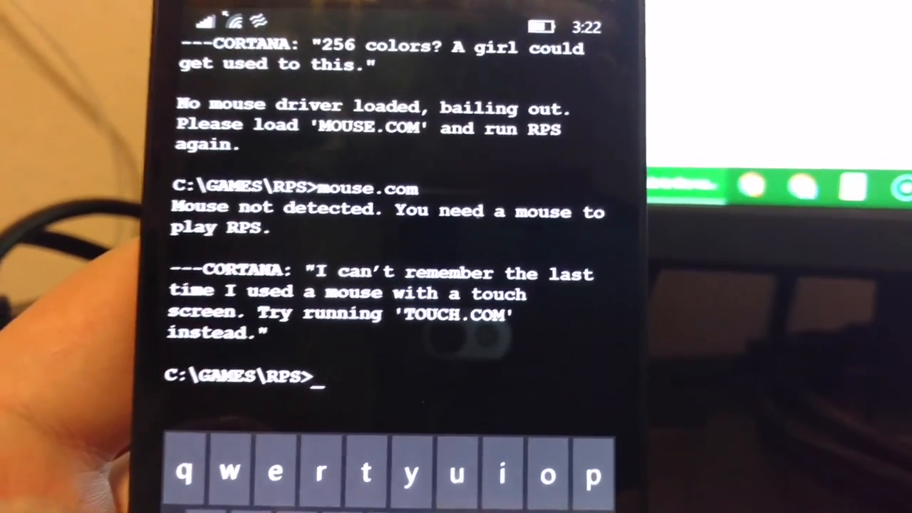
text(t)
text(r)
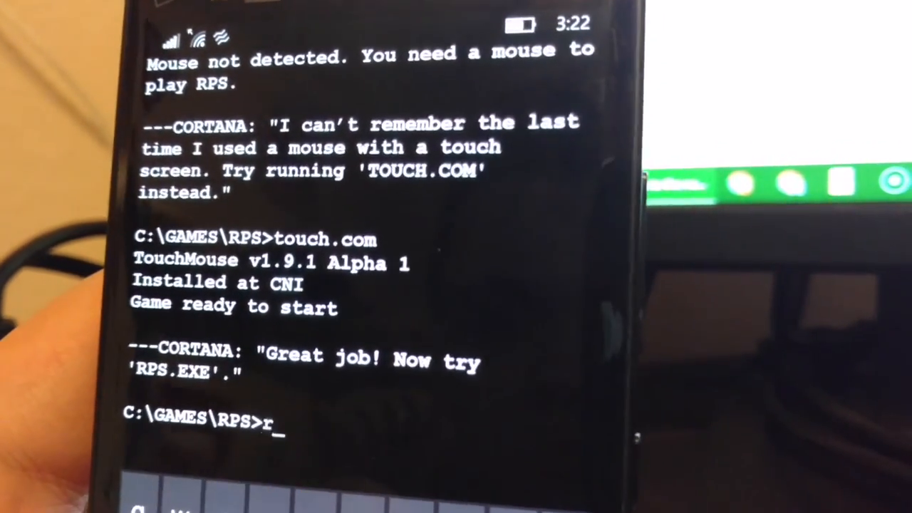
text(ps)
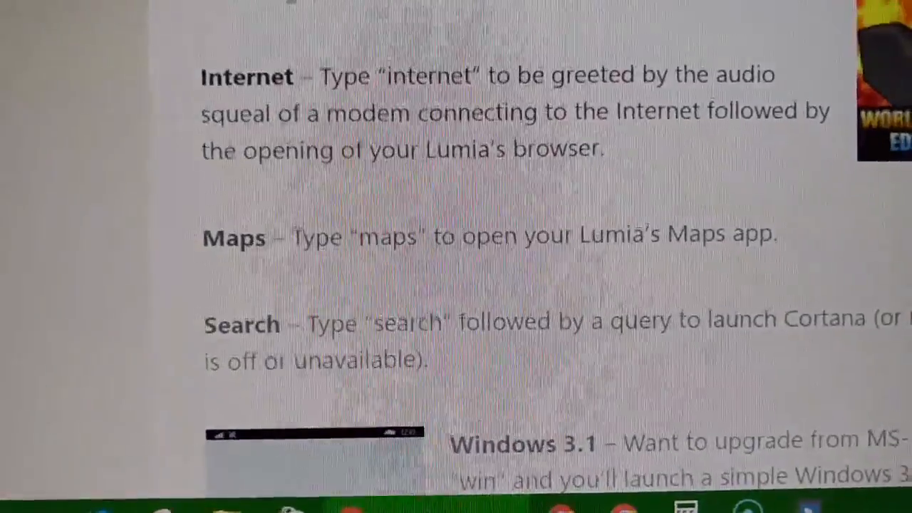
scroll(down, 3)
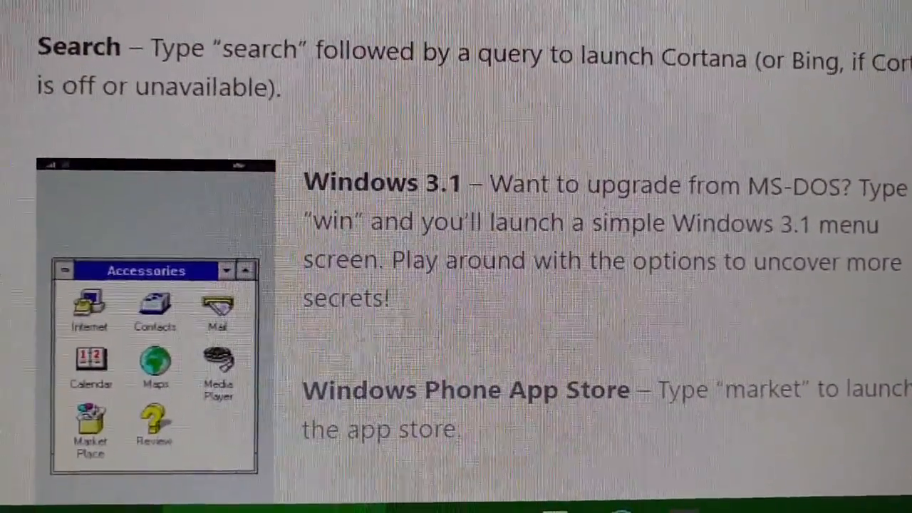
scroll(up, 3)
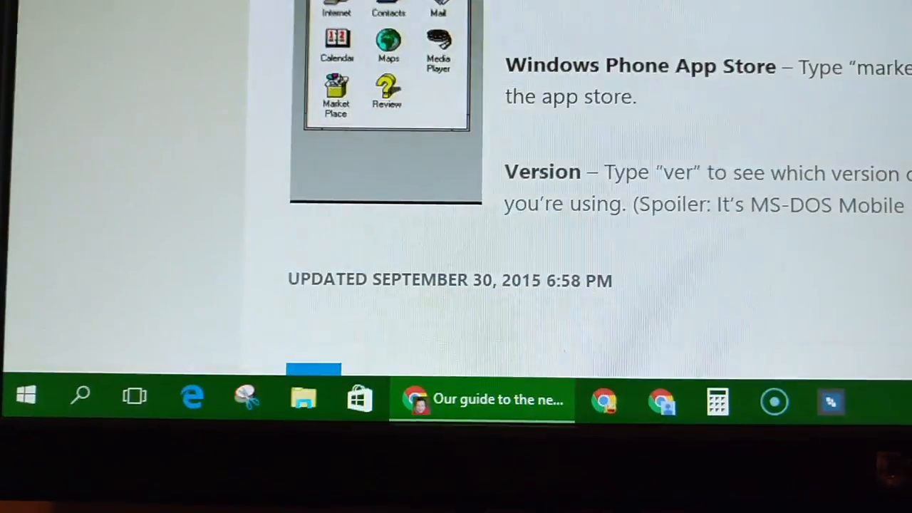
scroll(down, 3)
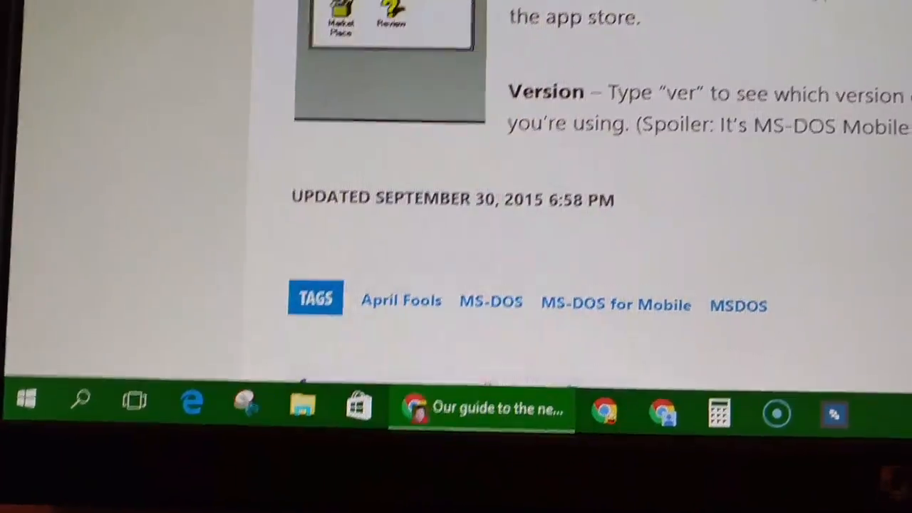
scroll(up, 3)
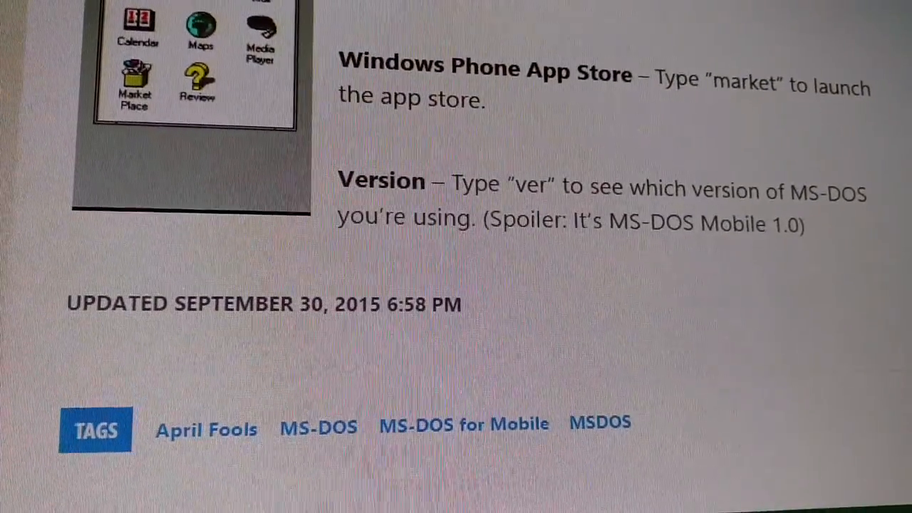
scroll(up, 3)
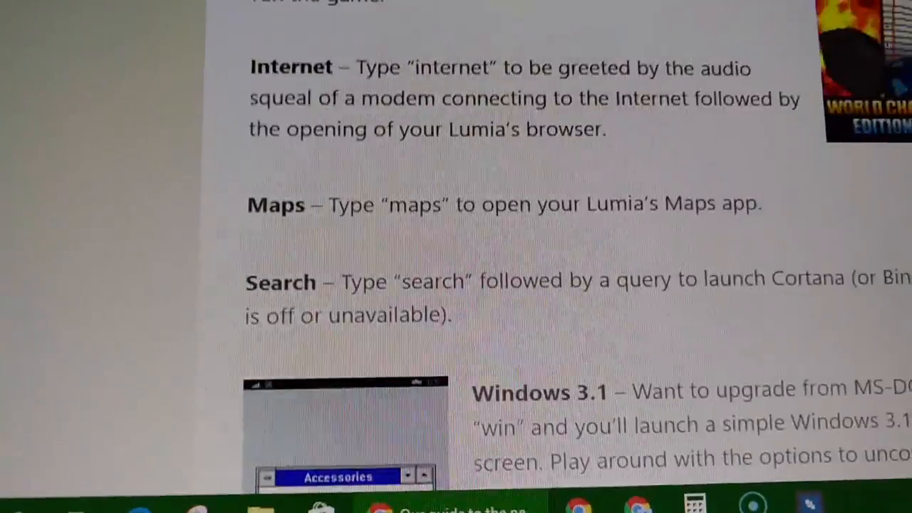
scroll(up, 3)
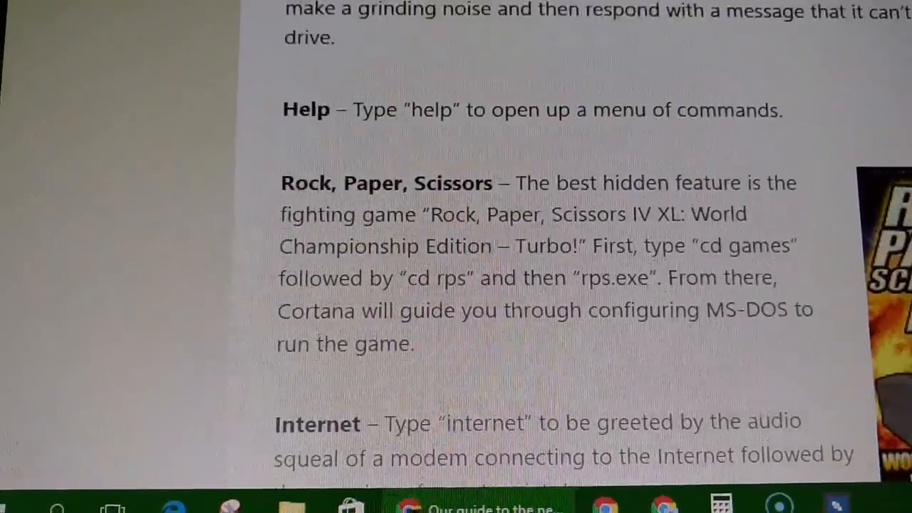
scroll(up, 3)
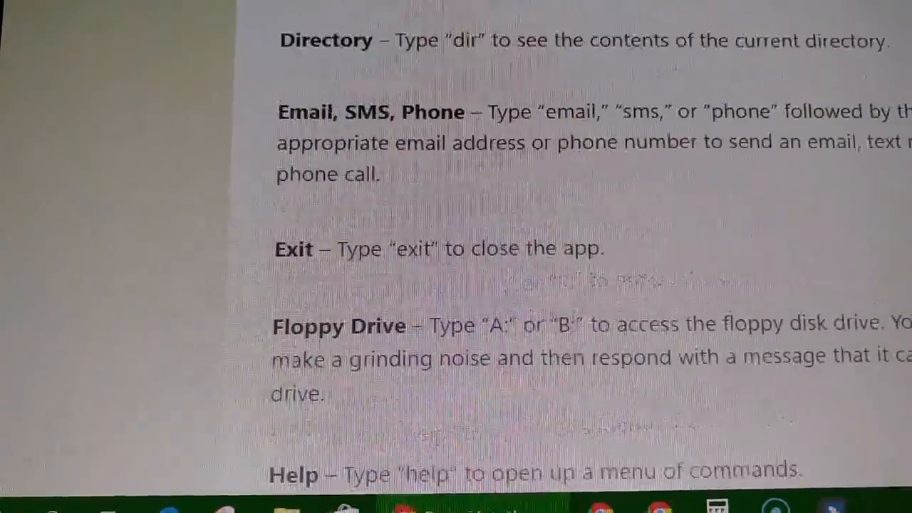
scroll(up, 3)
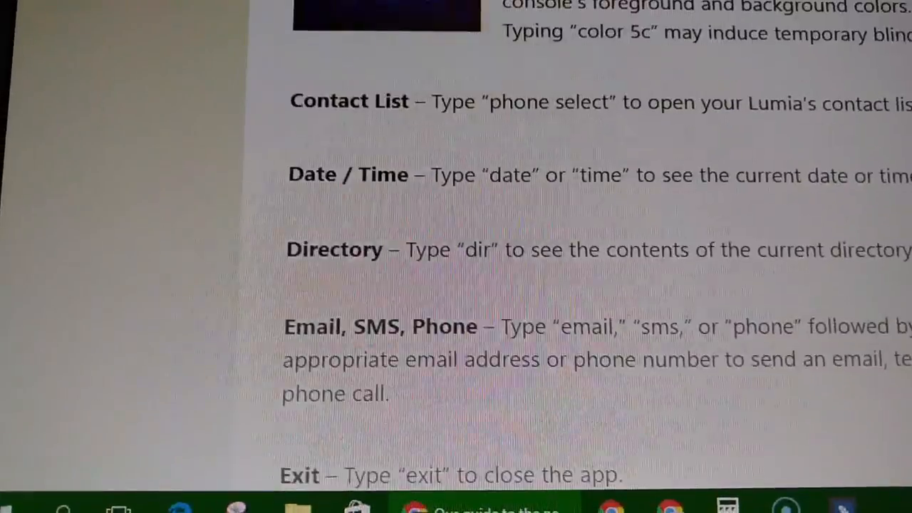